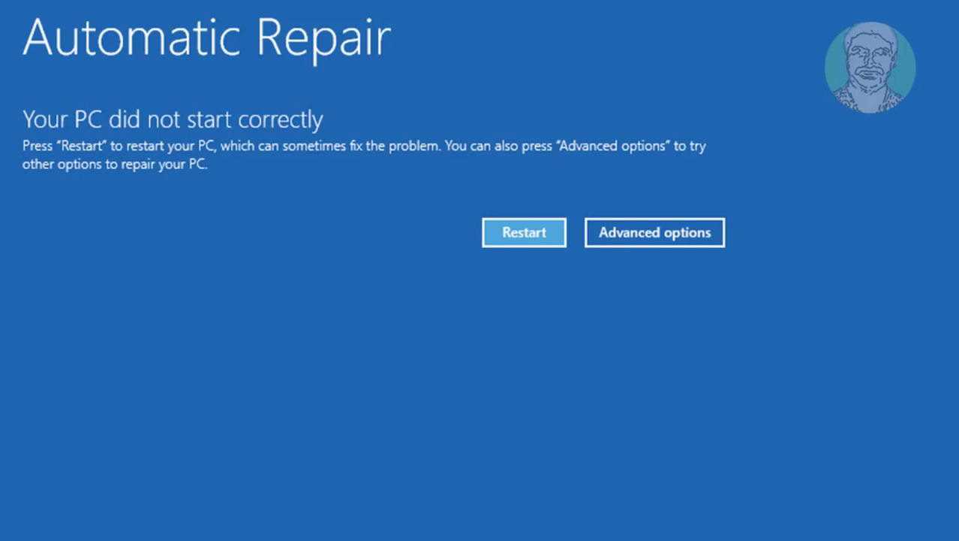
Navigate from Automatic Repair through Advanced options and Troubleshoot to the Startup Settings list.
click(654, 231)
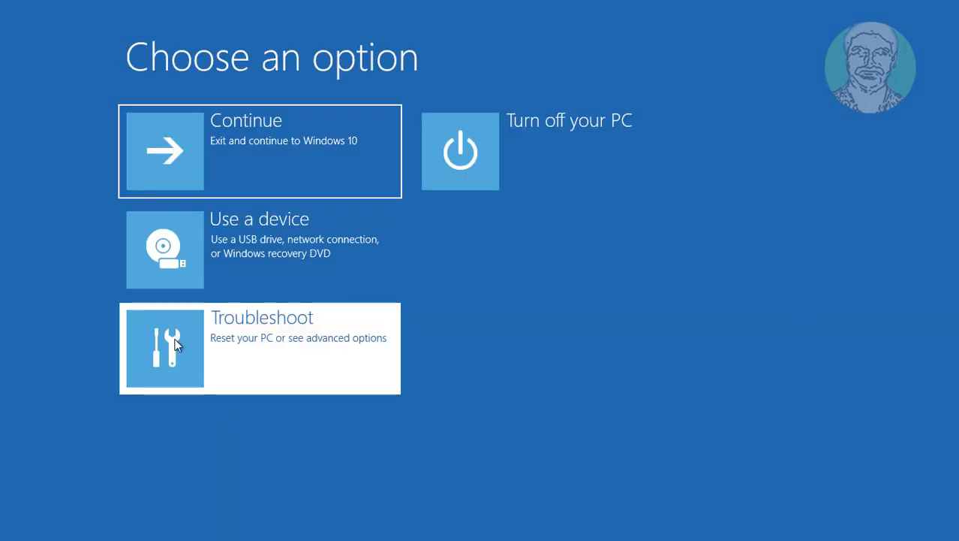
click(258, 349)
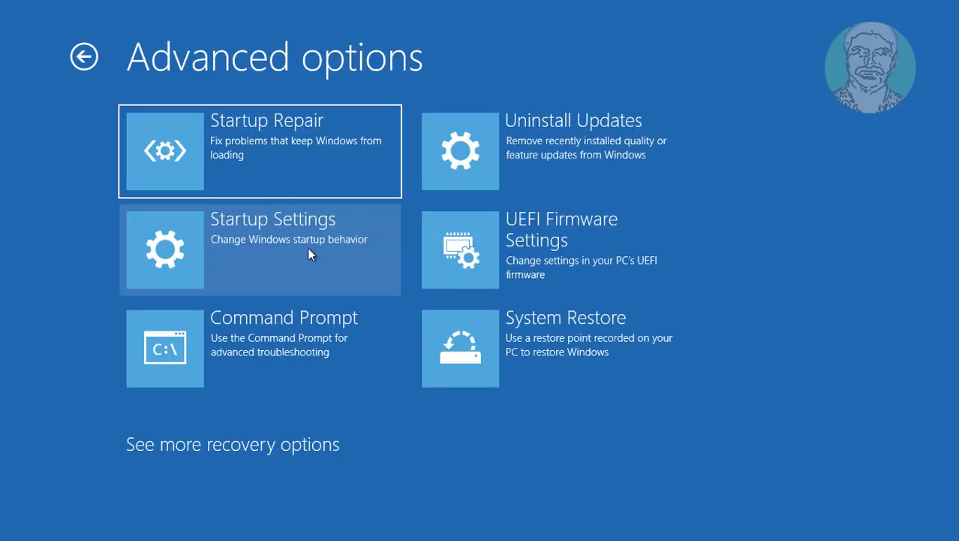
click(273, 249)
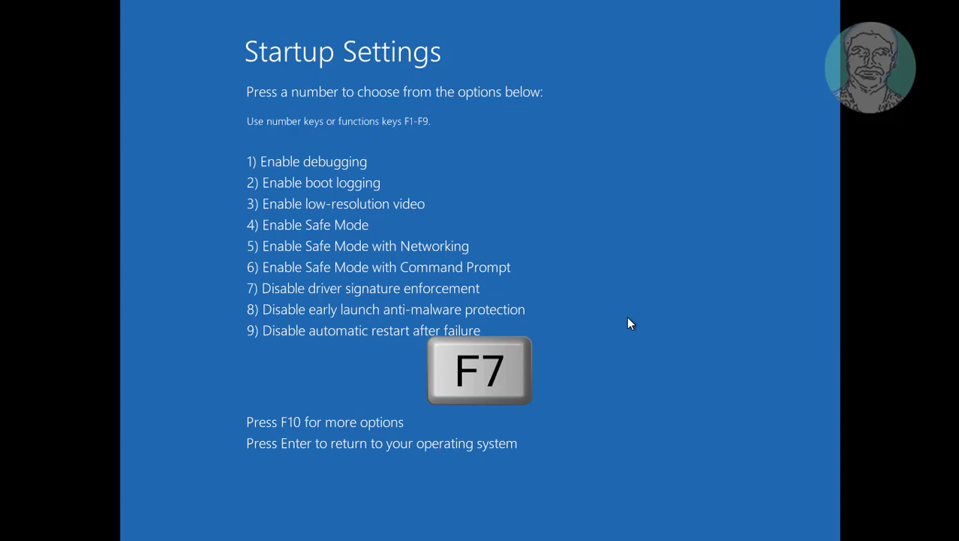
Choose startup option 7 (F7) to boot Windows with driver signature enforcement disabled.
key(F7)
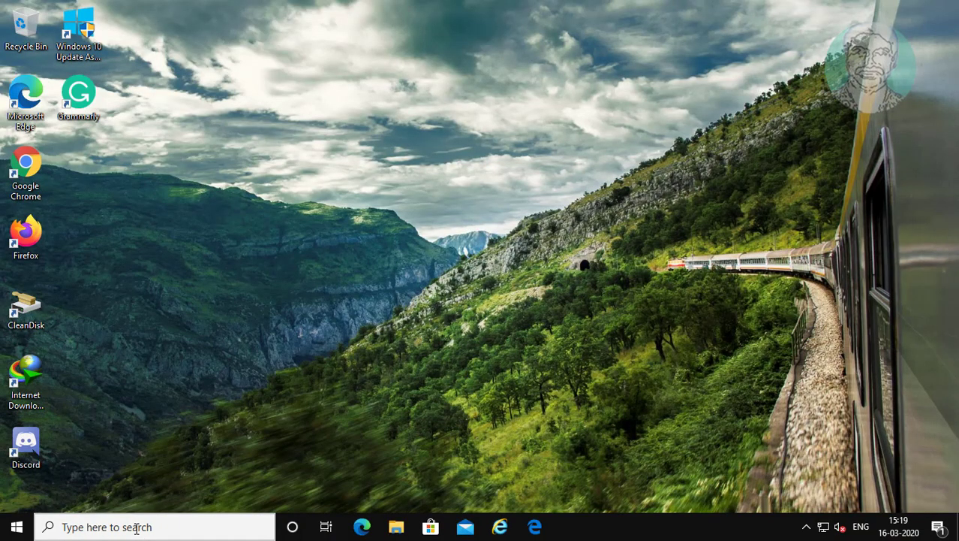
Search 'cmd' from the taskbar and launch Command Prompt as administrator, approving the UAC prompt.
text(cmd)
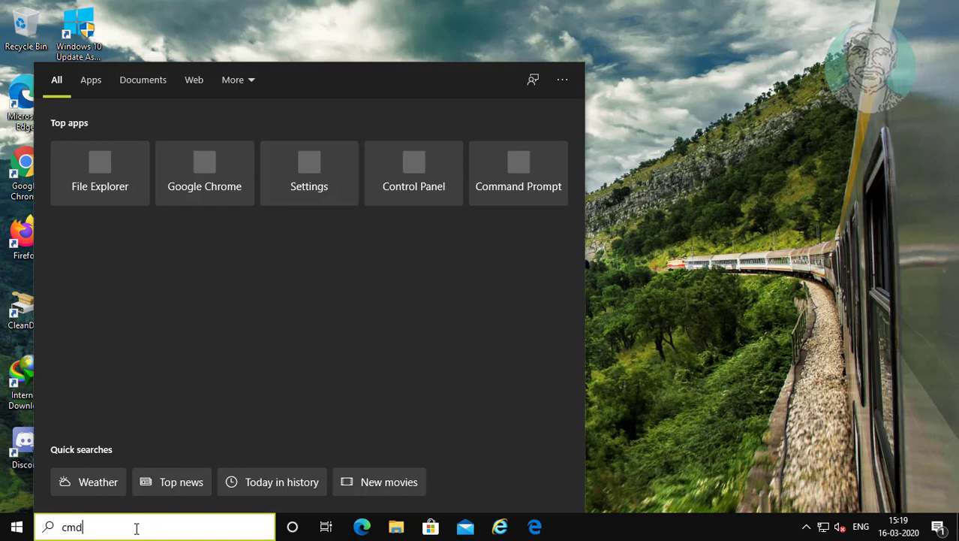
text(cmd)
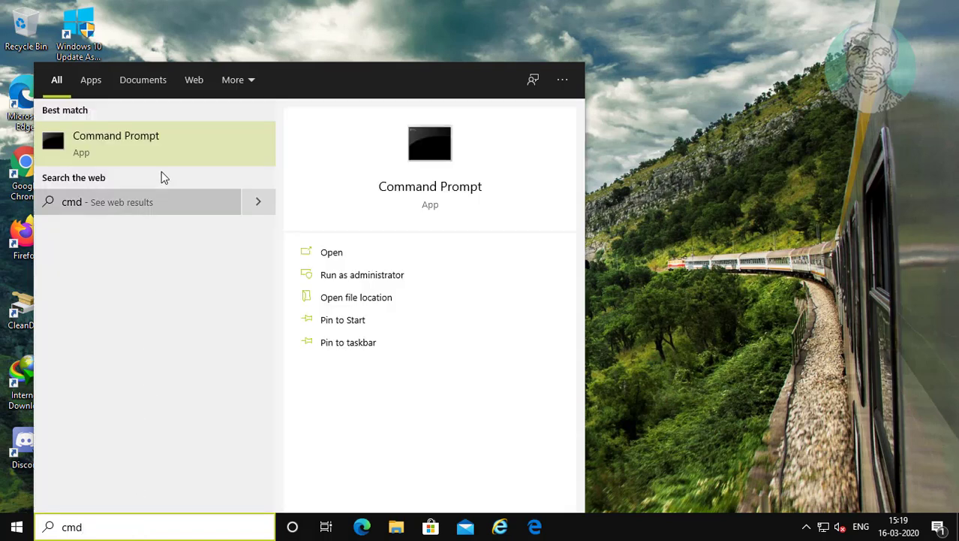
mouse_move(214, 160)
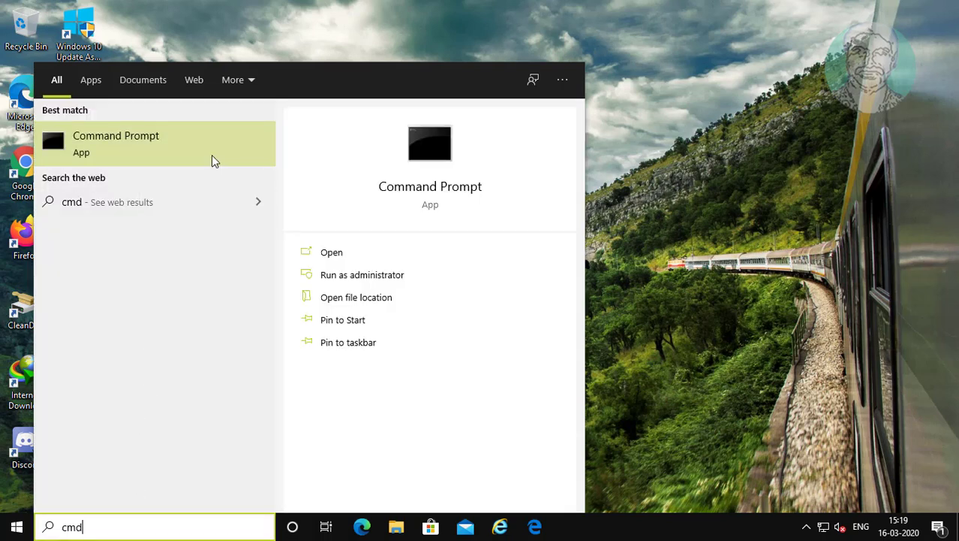
click(361, 273)
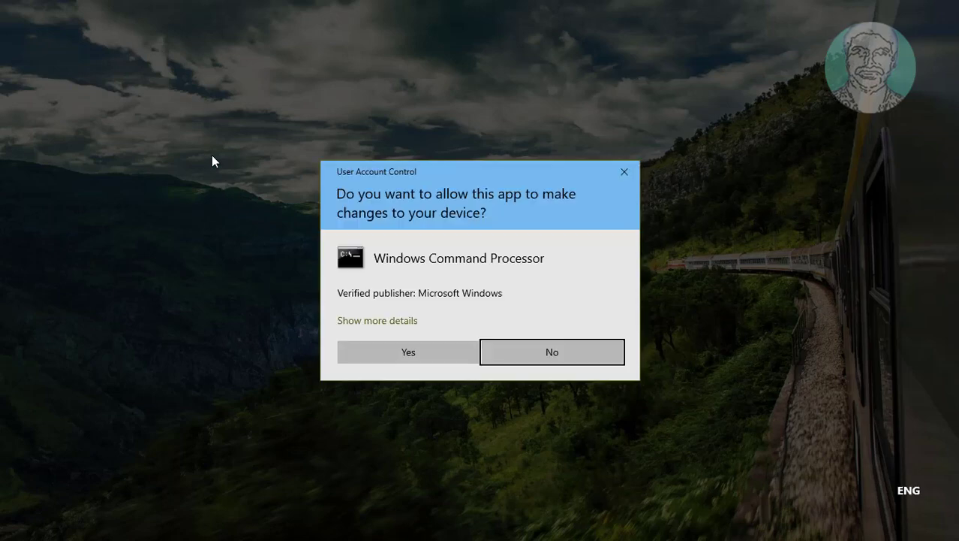
click(409, 352)
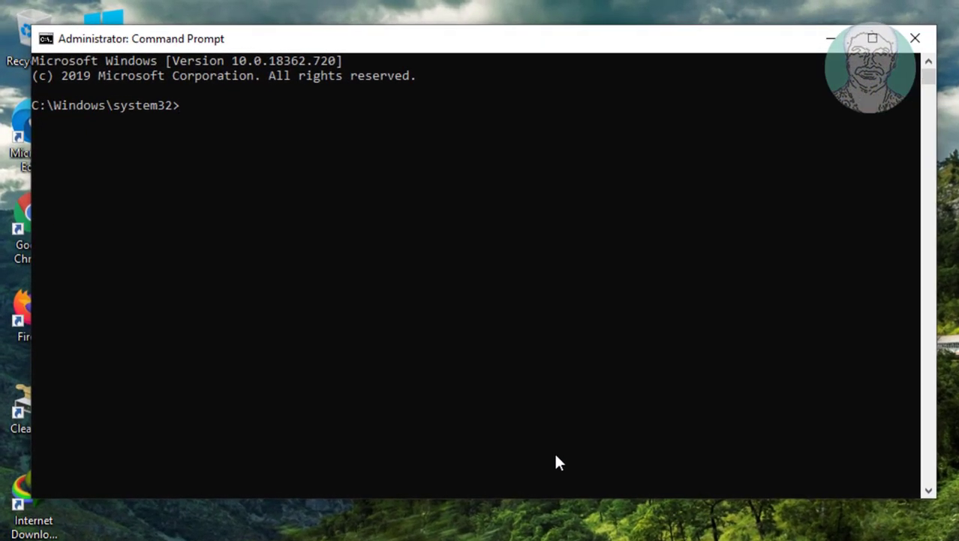
Run 'bcdedit.exe /set nointegritychecks on' to enable skipping integrity checks.
text(bcded)
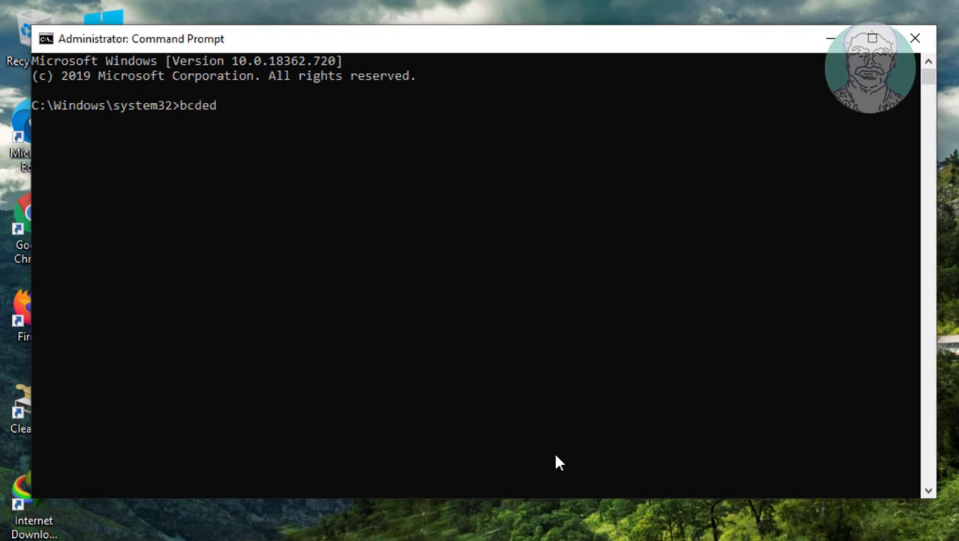
text(it.exe)
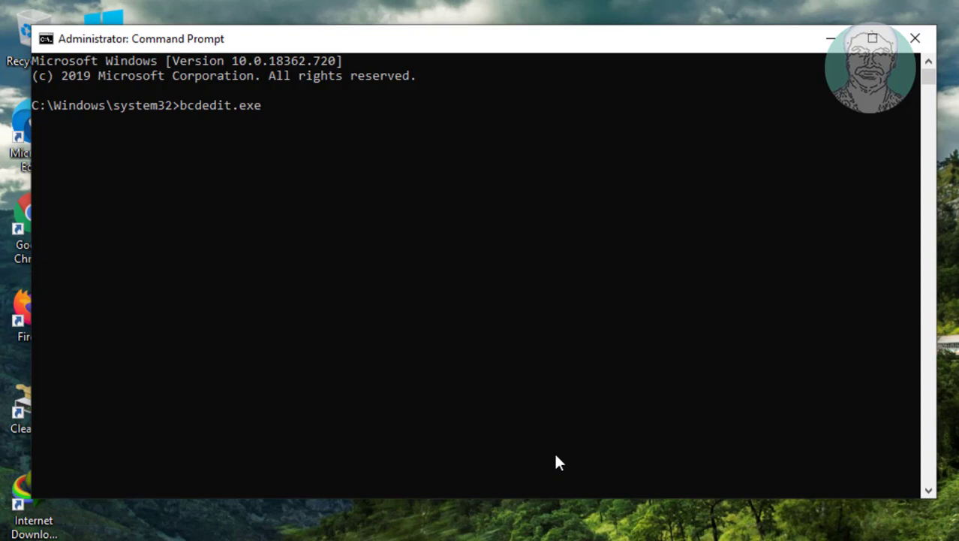
text(/)
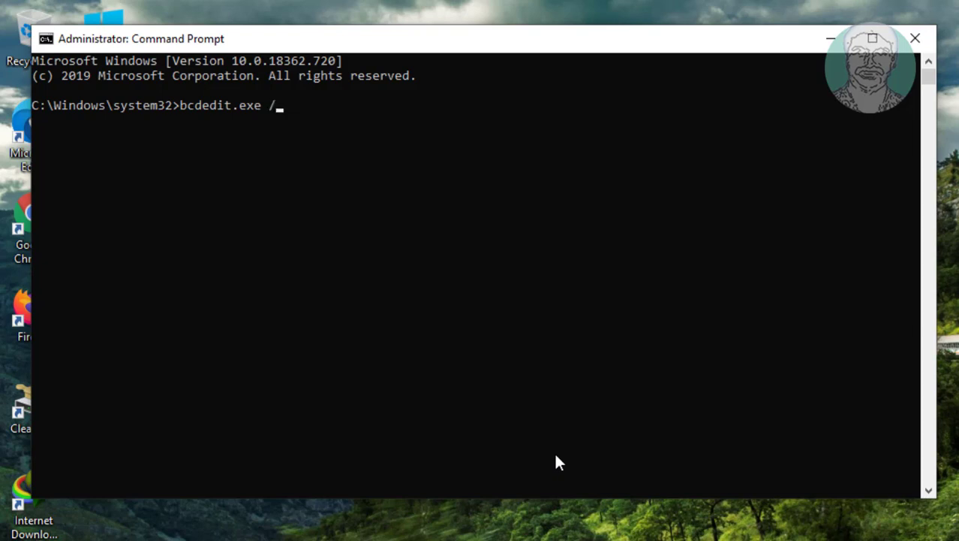
text(set)
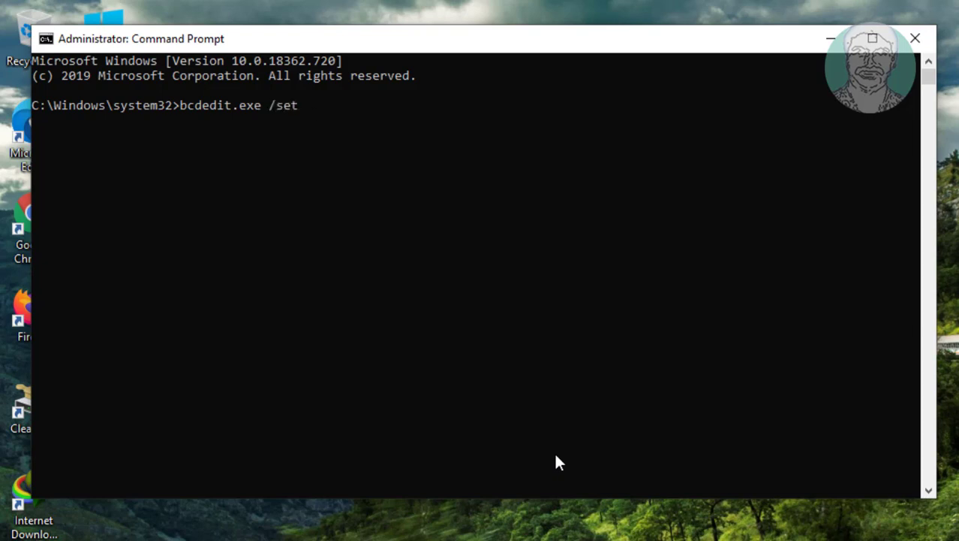
text(nointeg)
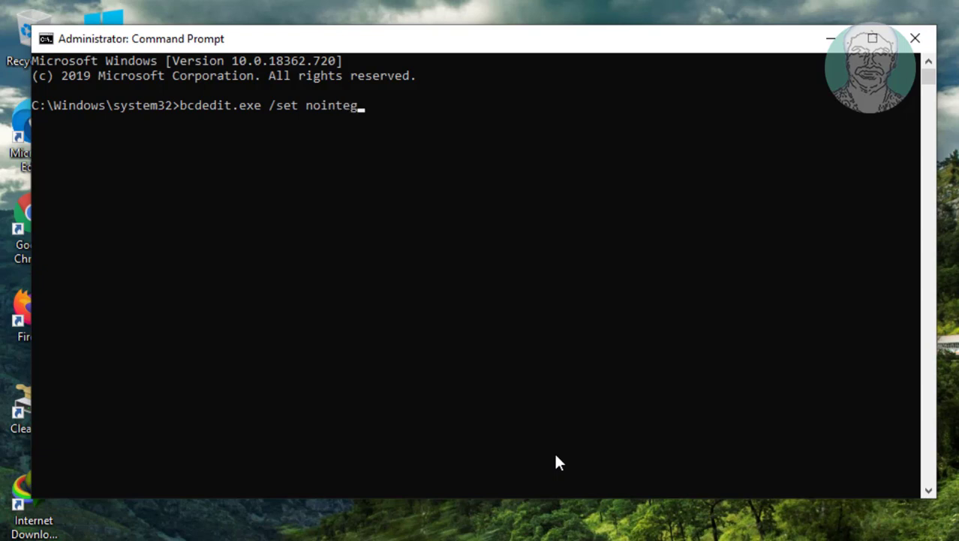
text(ritycheck)
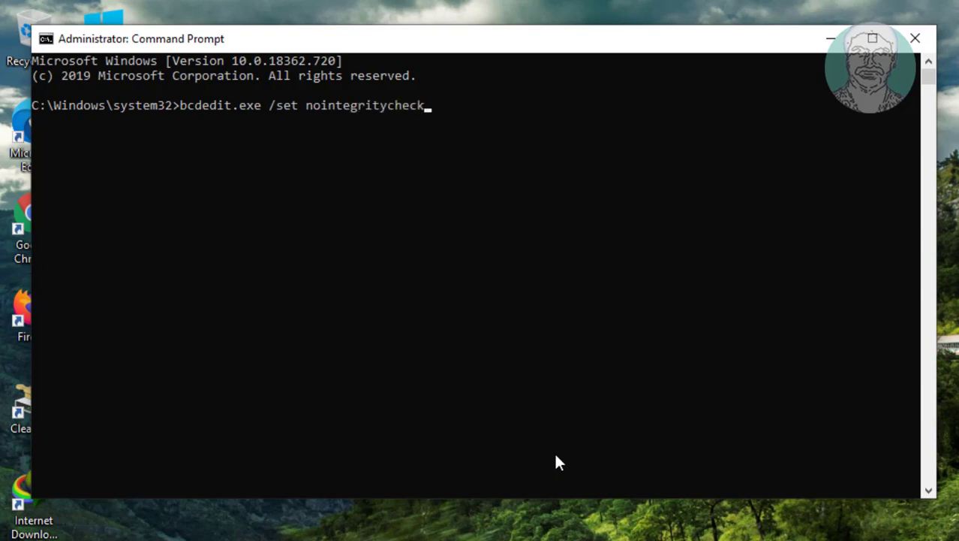
text(s)
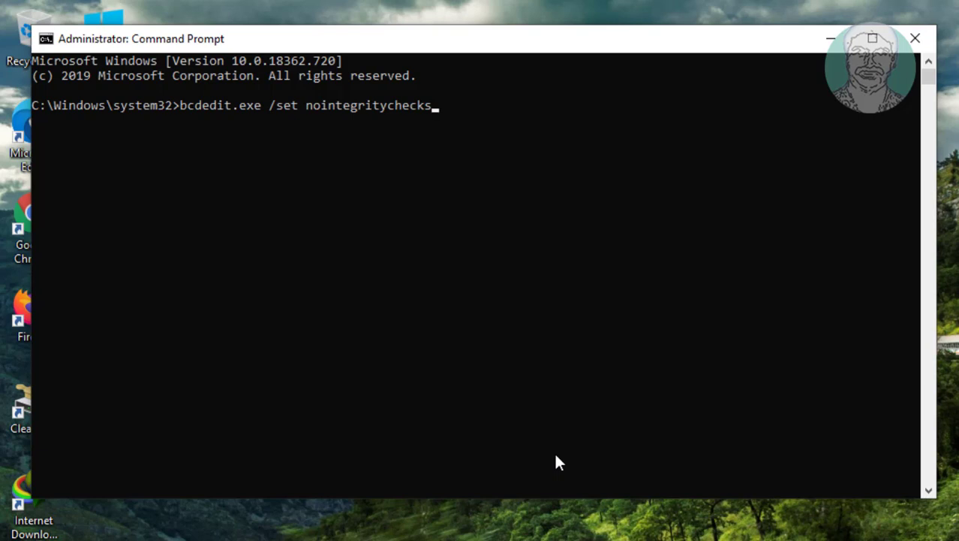
text(on)
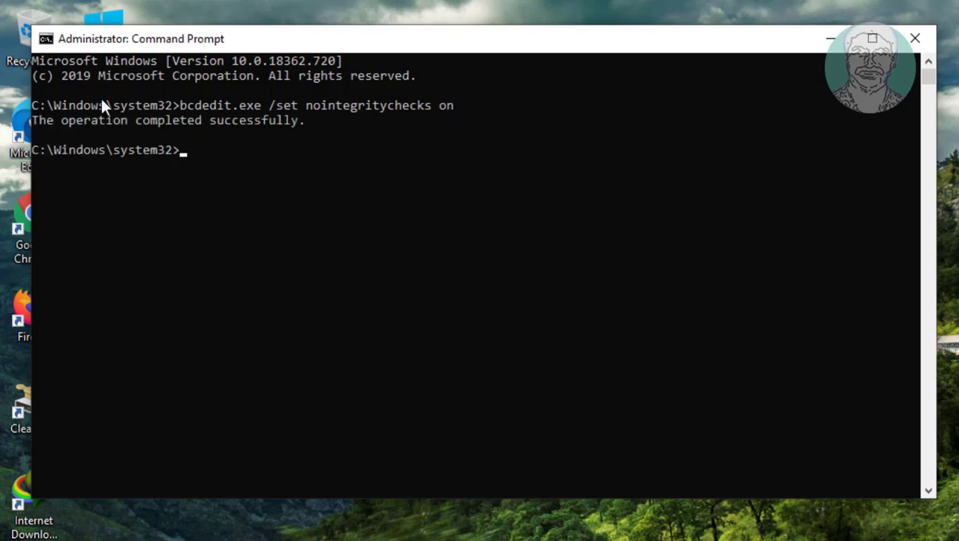
Close the Command Prompt with the exit command.
text(ex)
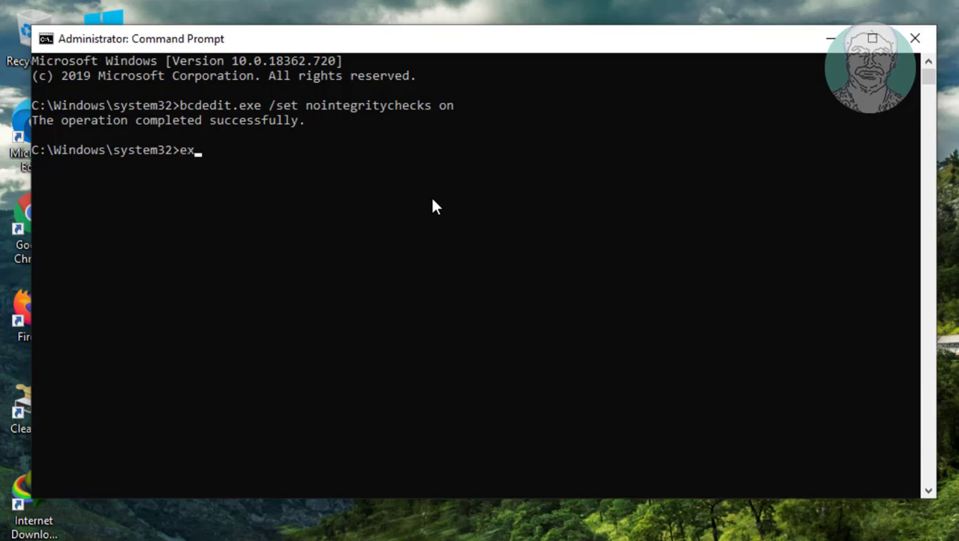
key(Enter)
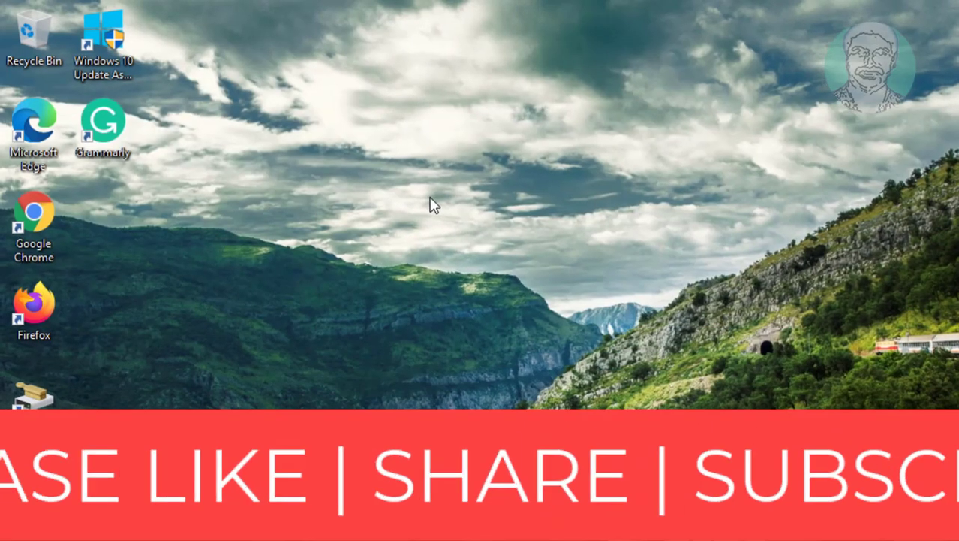